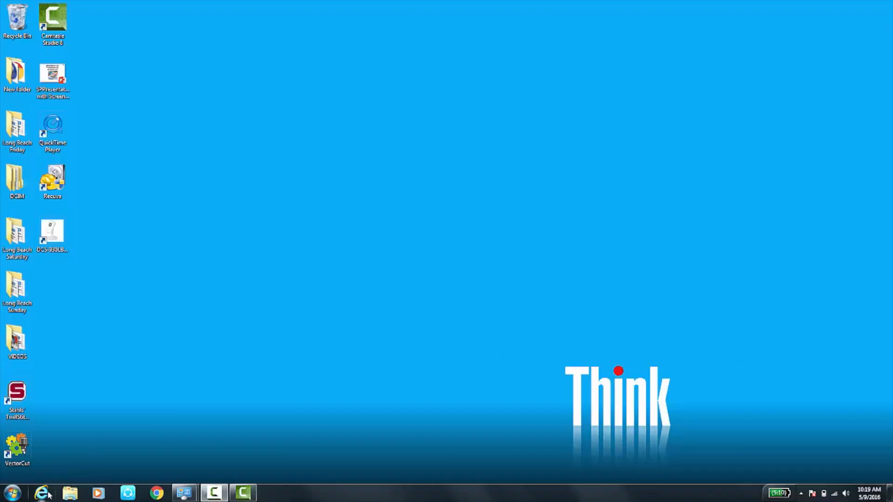
- Launch Internet Explorer and go to the Graphtec America website from the address bar
left_click(40, 493)
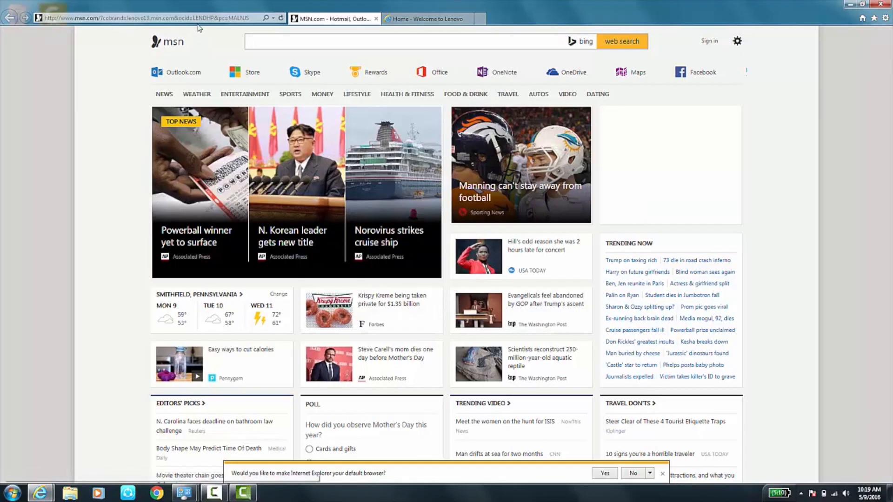
left_click(142, 18)
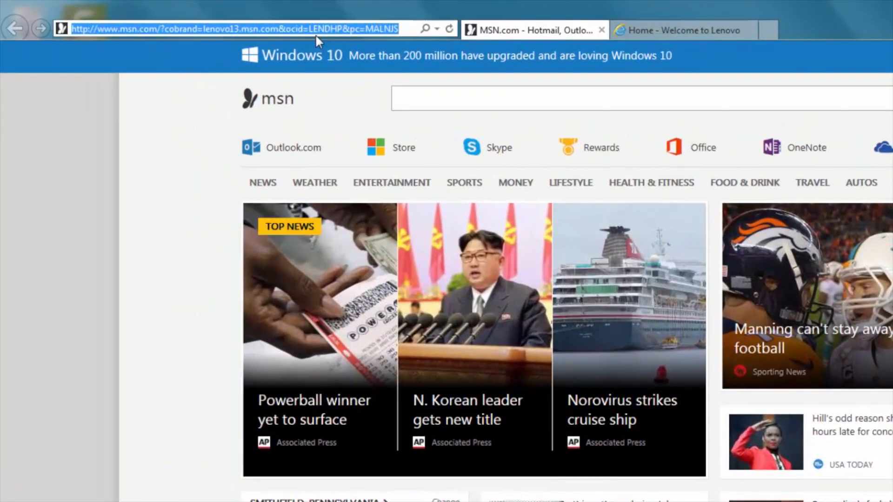
type("grapo")
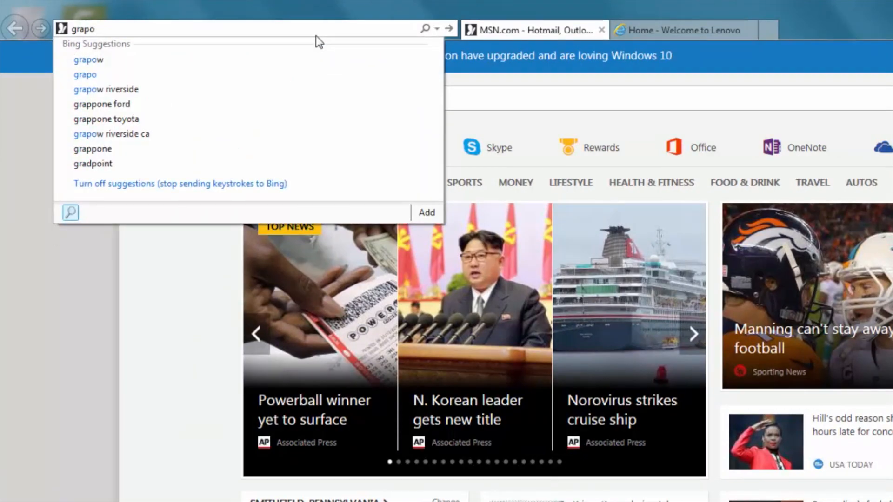
key("Backspace")
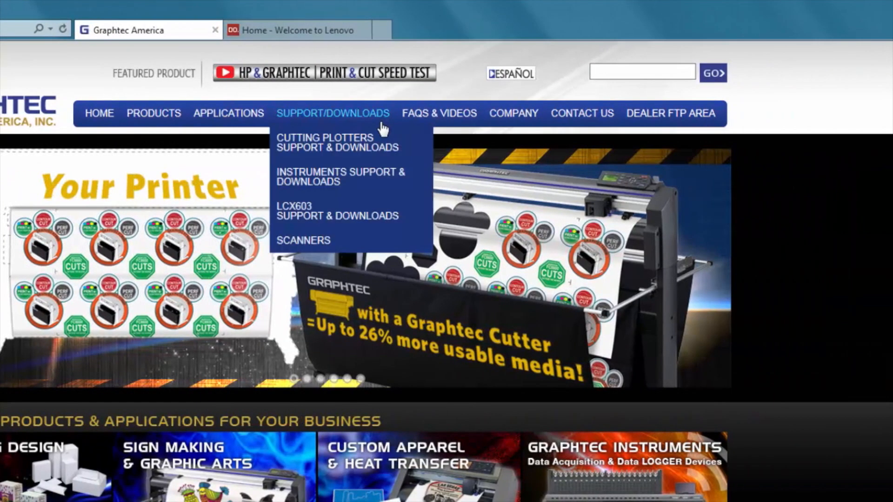
mouse_move(358, 117)
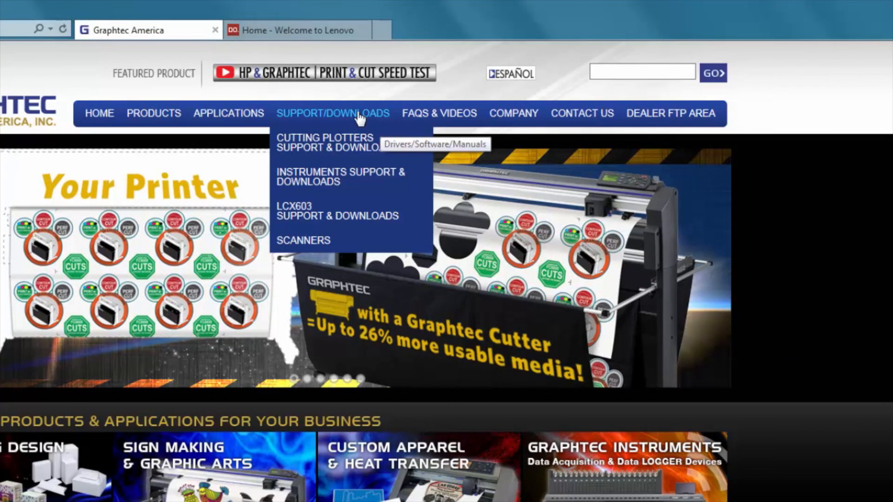
mouse_move(325, 142)
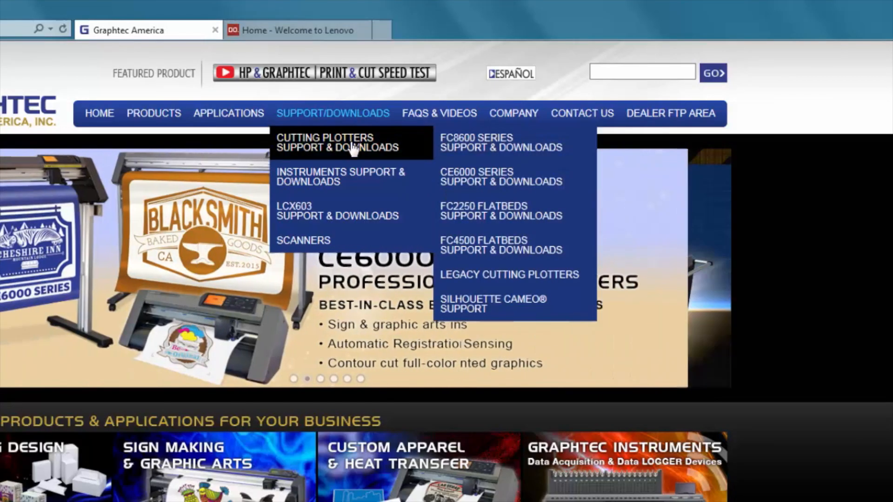
mouse_move(458, 164)
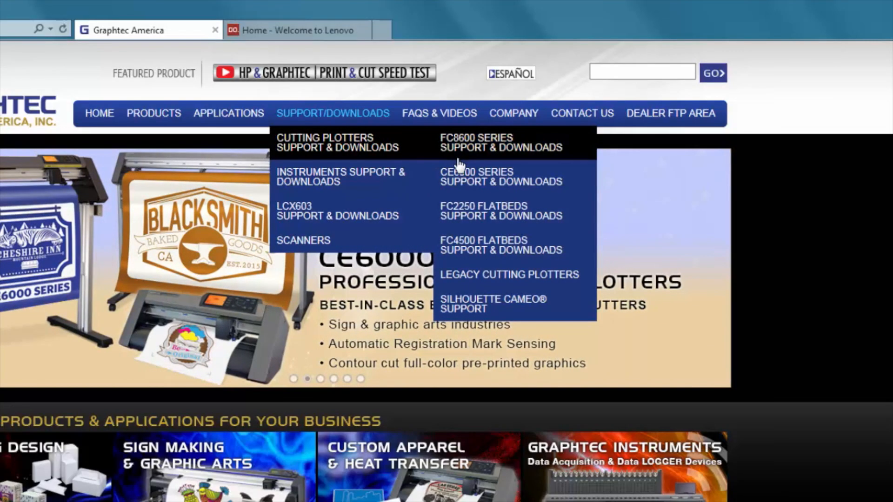
mouse_move(475, 182)
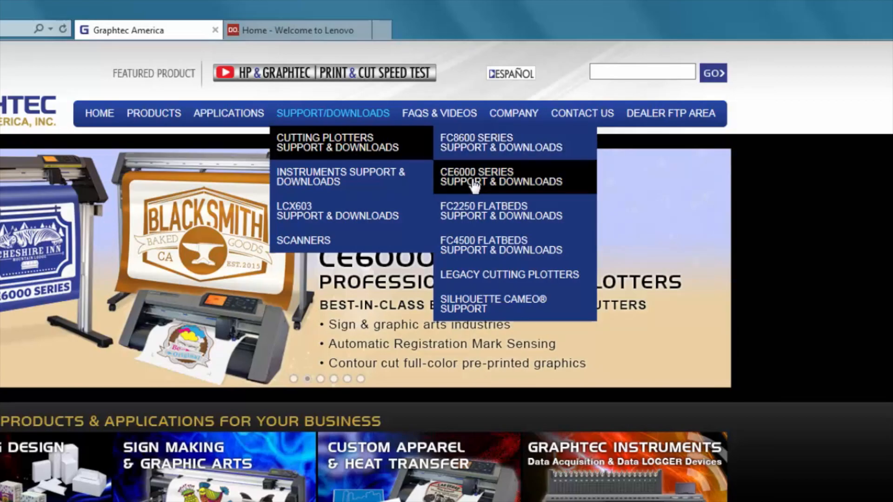
- Open the CE6000 Series Support & Downloads page from the cutting plotter support menu
left_click(500, 176)
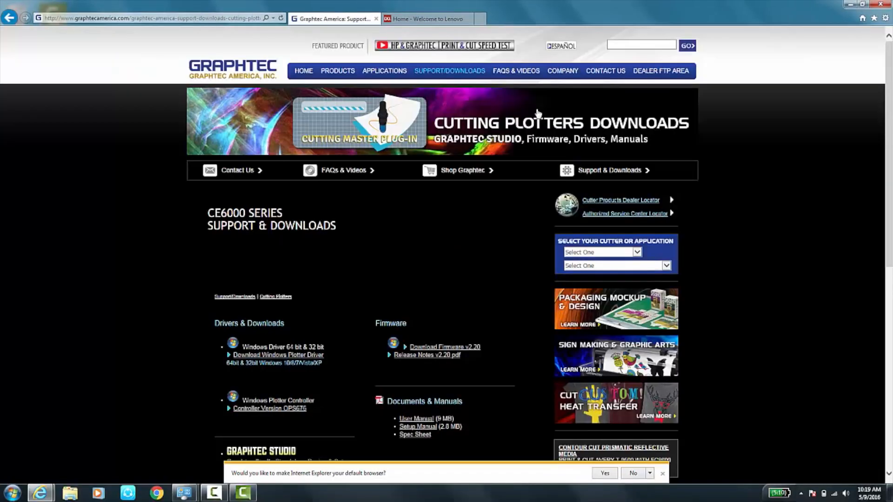
scroll("up", 3)
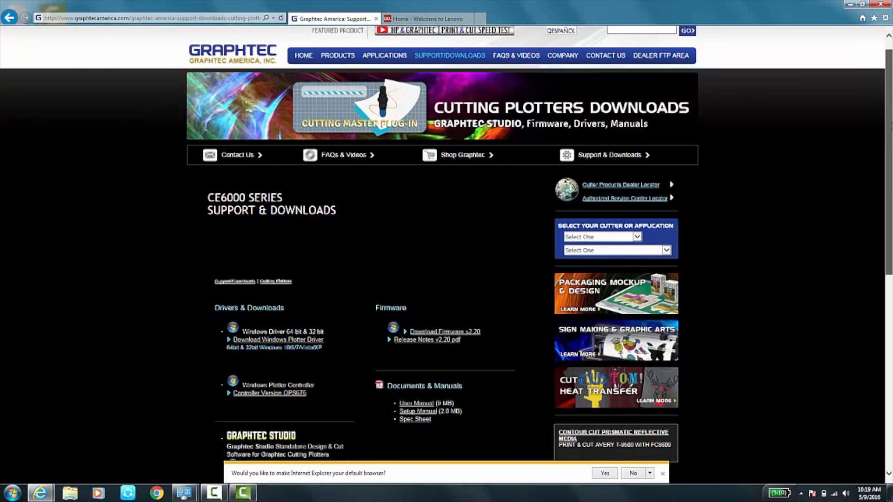
scroll("down", 3)
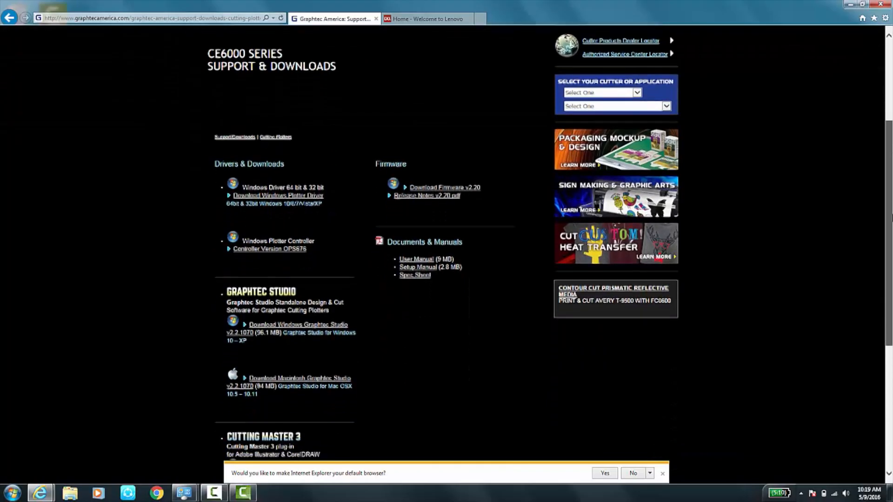
scroll("down", 3)
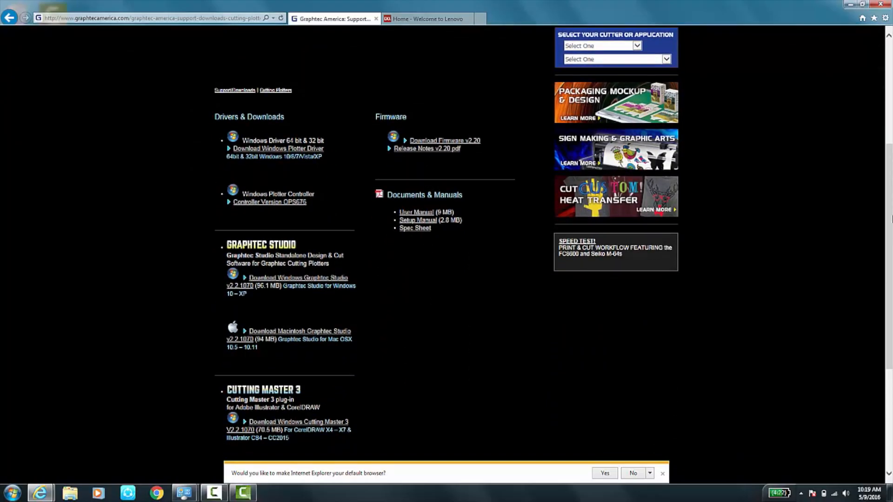
mouse_move(401, 244)
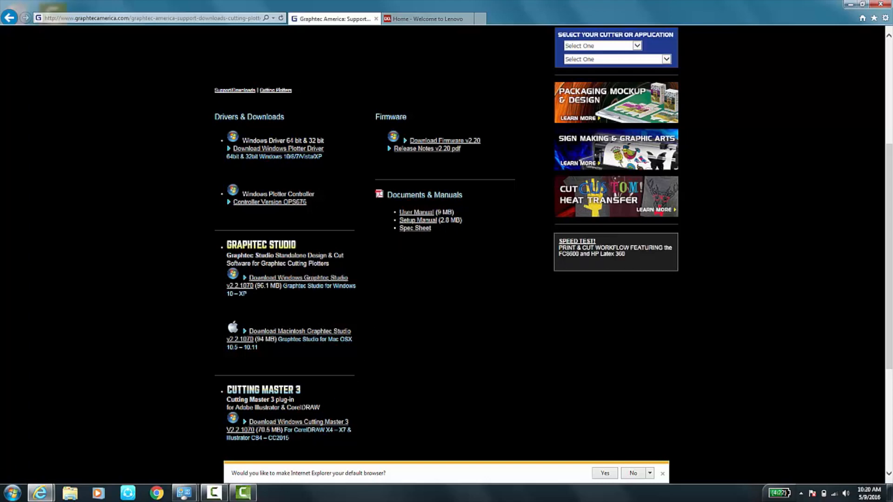
mouse_move(689, 241)
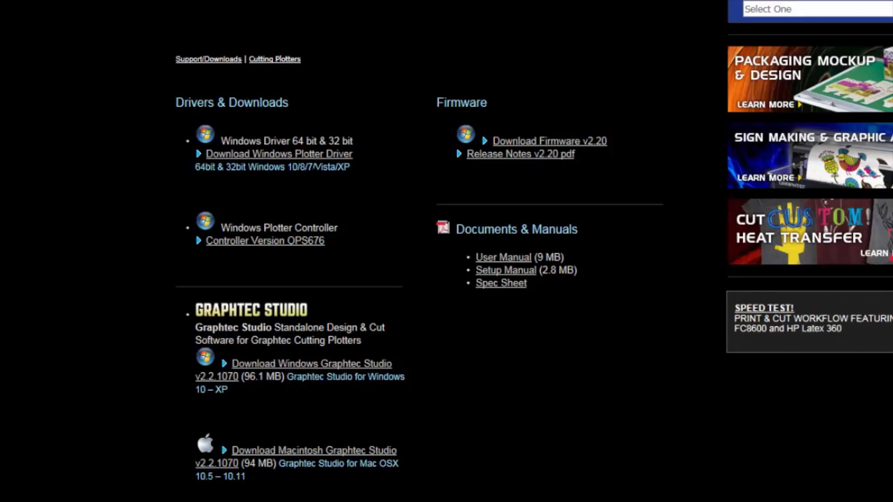
mouse_move(413, 204)
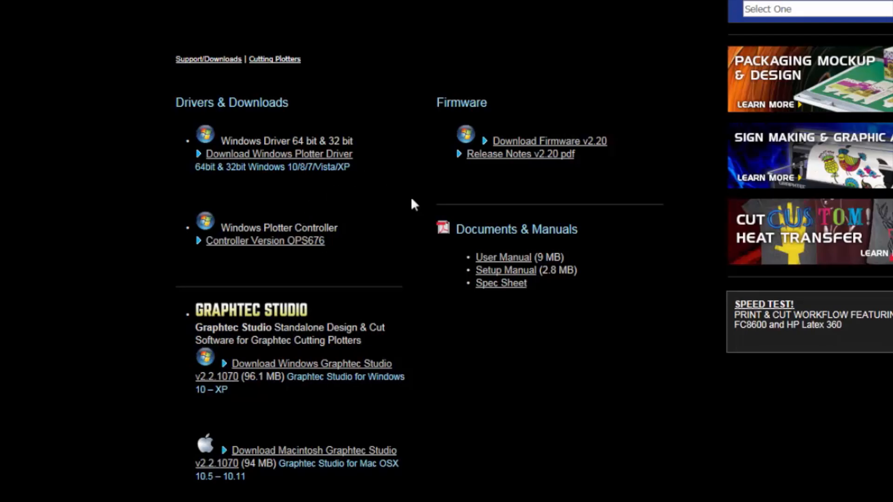
scroll("down", 3)
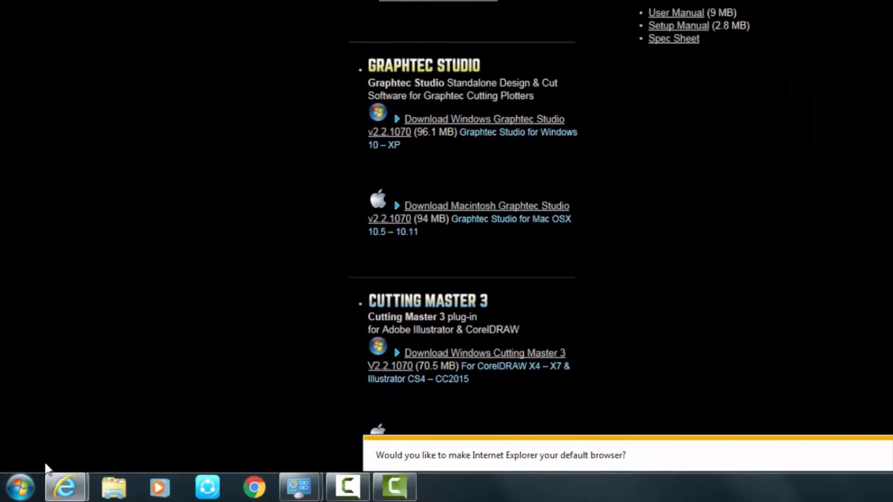
mouse_move(18, 487)
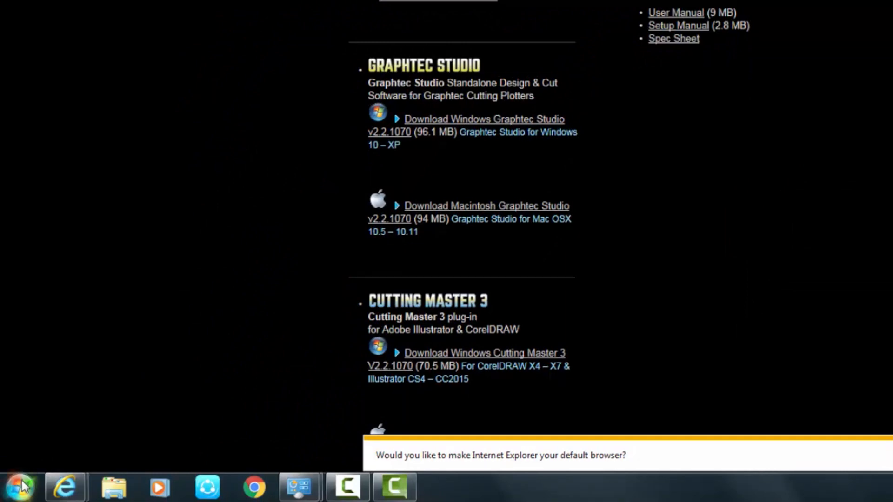
left_click(20, 487)
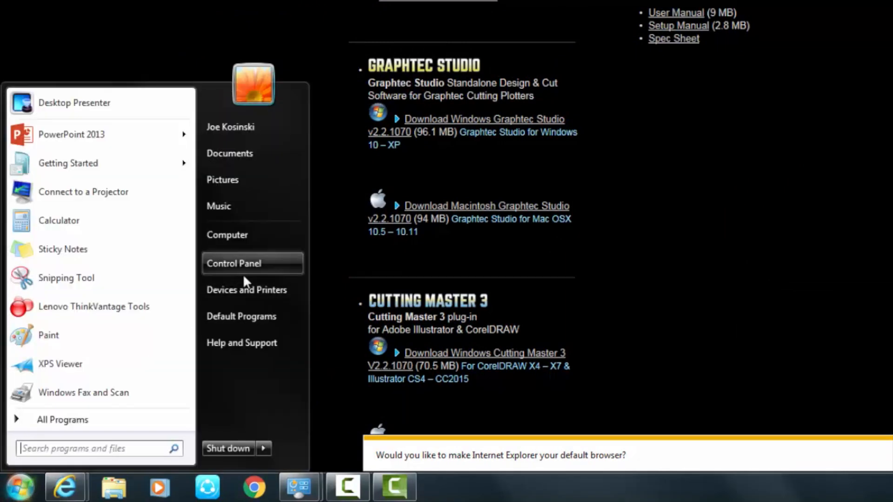
mouse_move(250, 234)
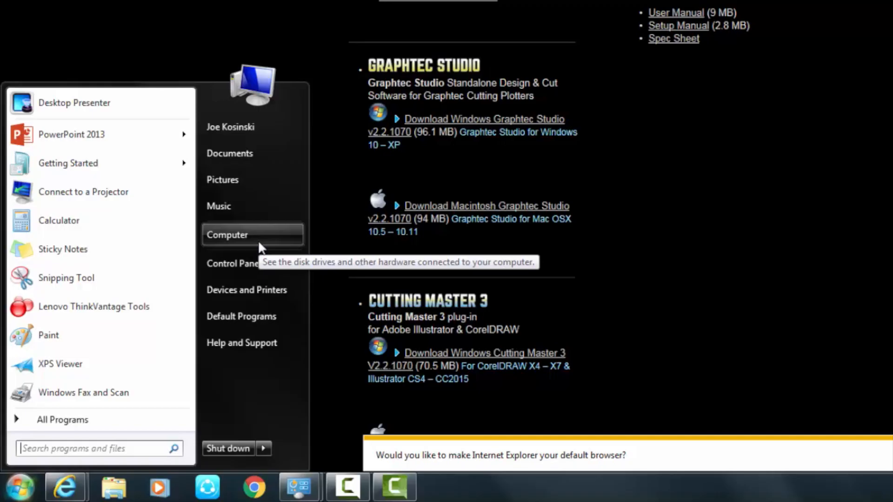
right_click(226, 234)
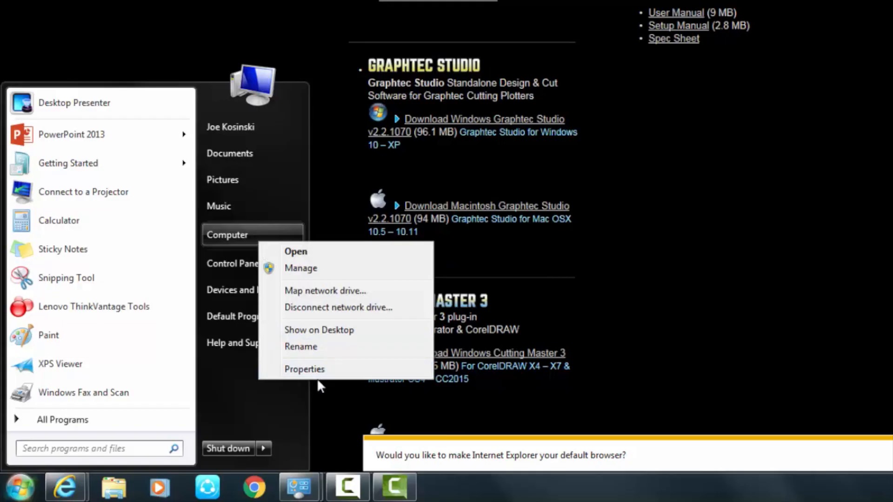
left_click(338, 375)
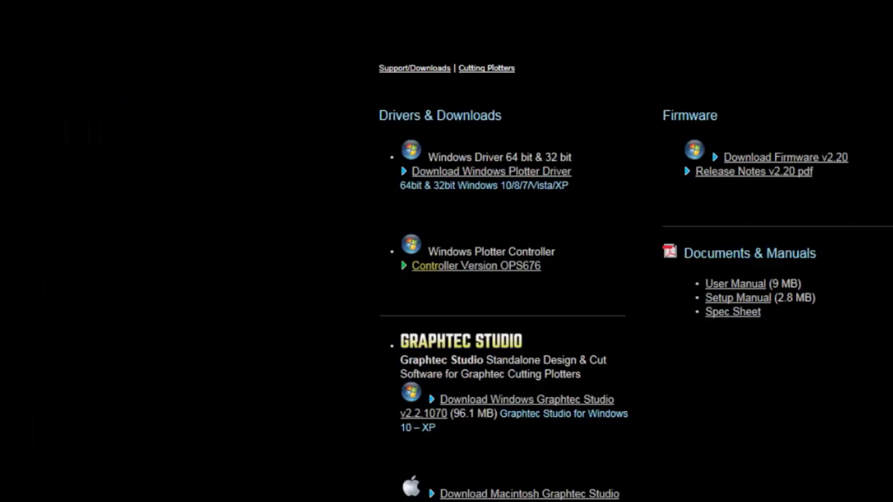
mouse_move(489, 185)
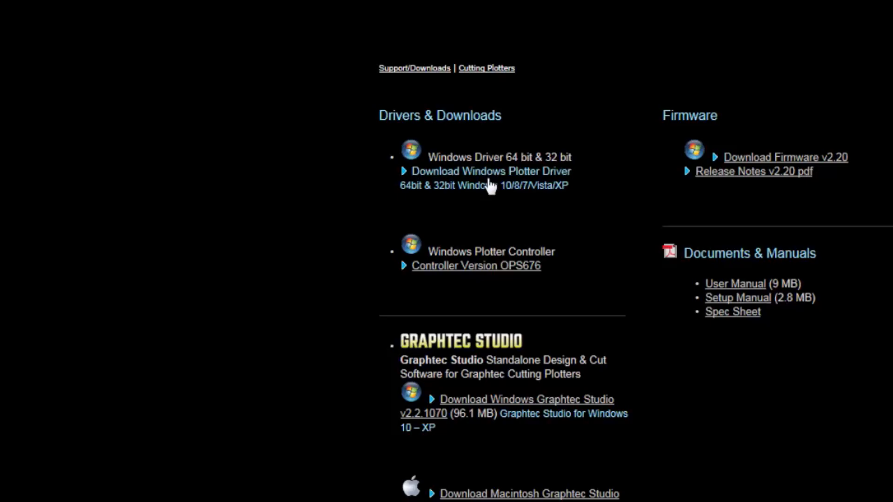
mouse_move(500, 175)
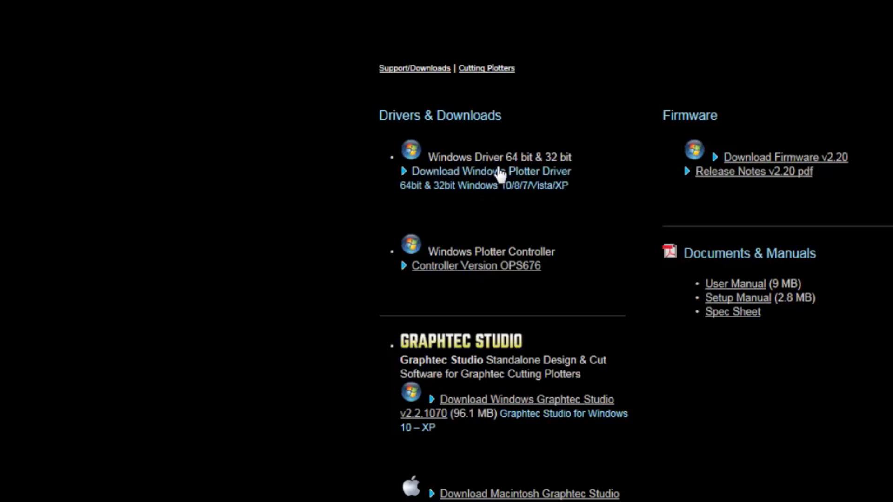
- Download the Windows plotter driver OPS662ver300.zip and open the finished archive
left_click(476, 265)
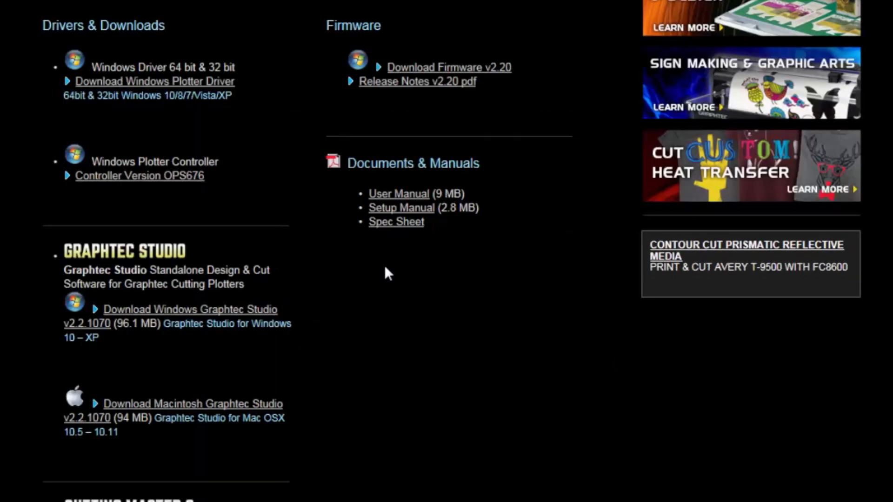
scroll("down", 3)
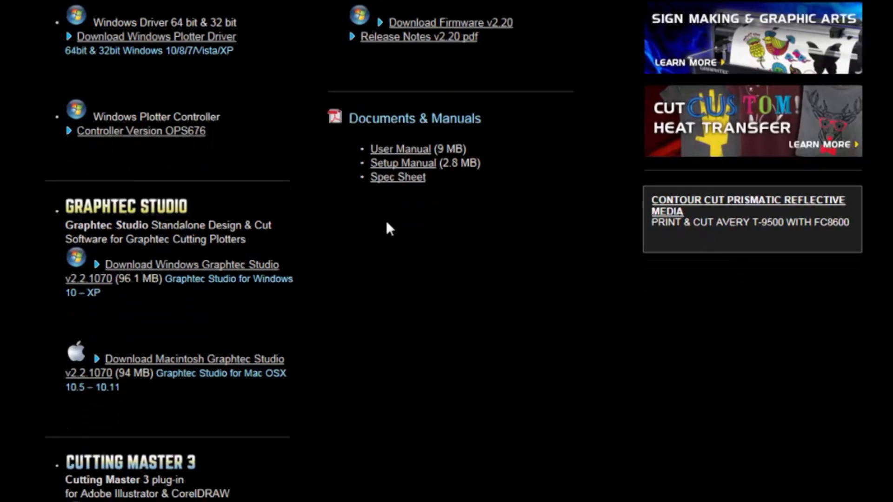
scroll("down", 3)
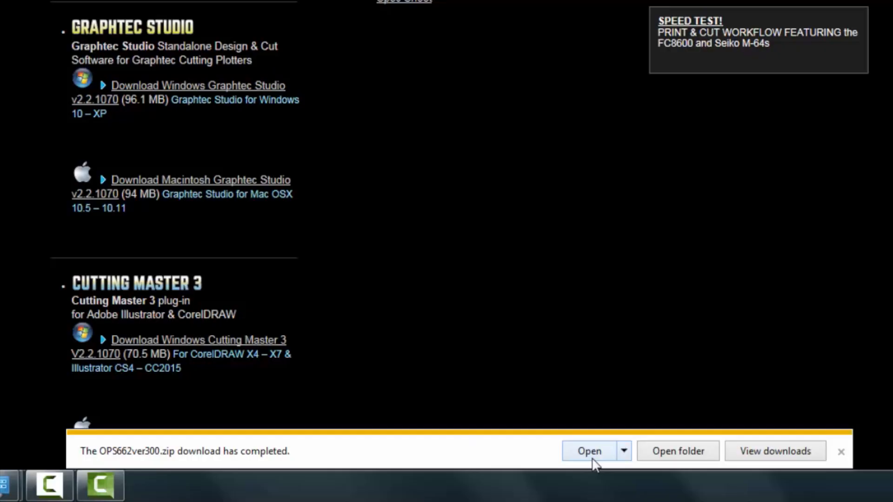
left_click(588, 451)
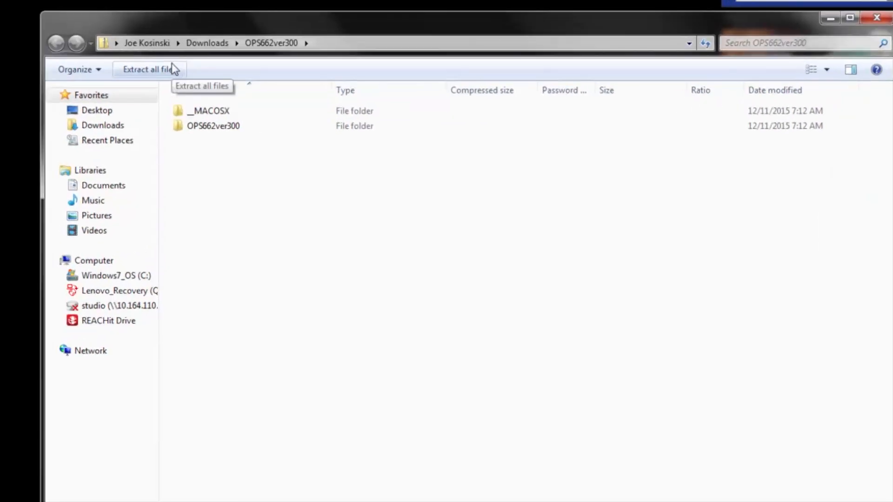
- Extract all files from OPS662ver300.zip into Downloads, accepting the encryption-loss warning
left_click(149, 69)
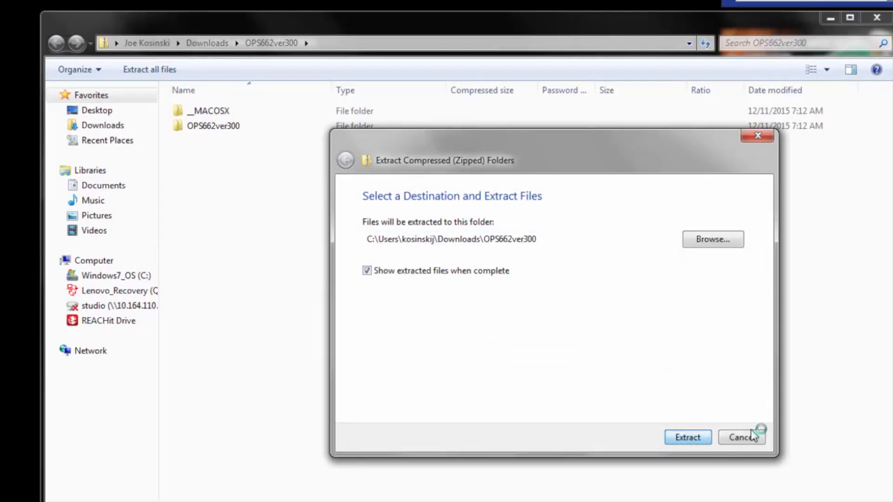
left_click(686, 437)
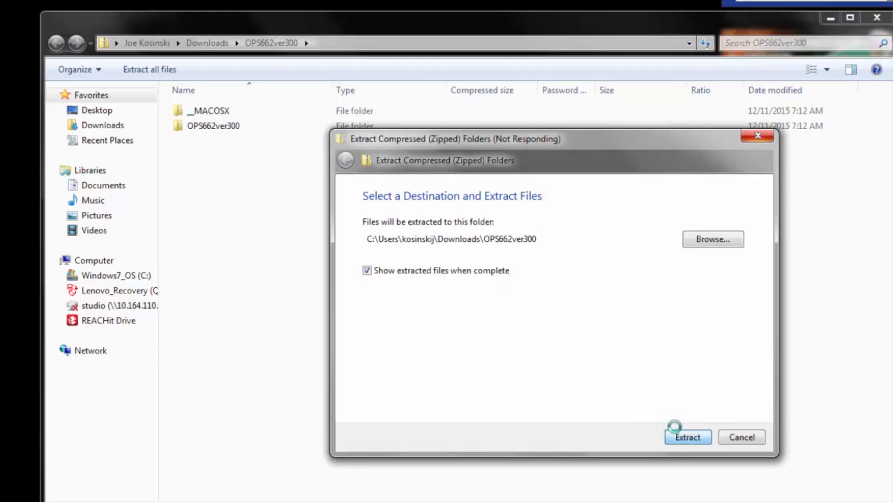
left_click(686, 437)
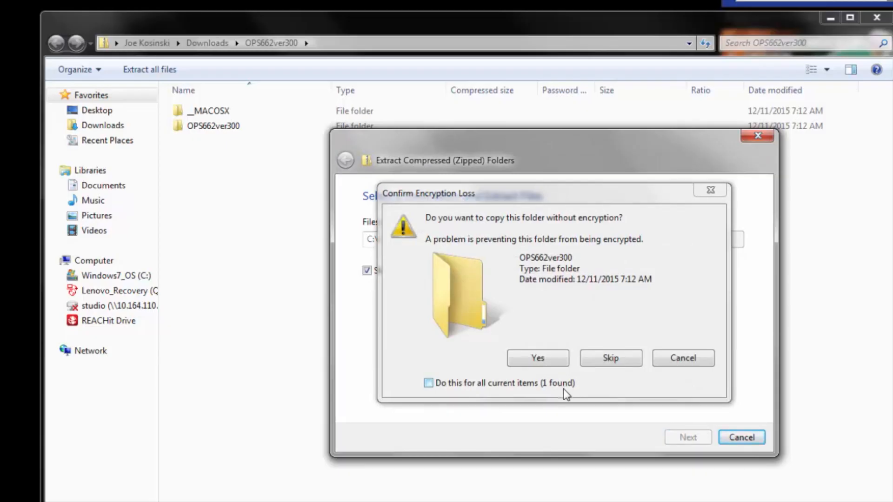
left_click(537, 358)
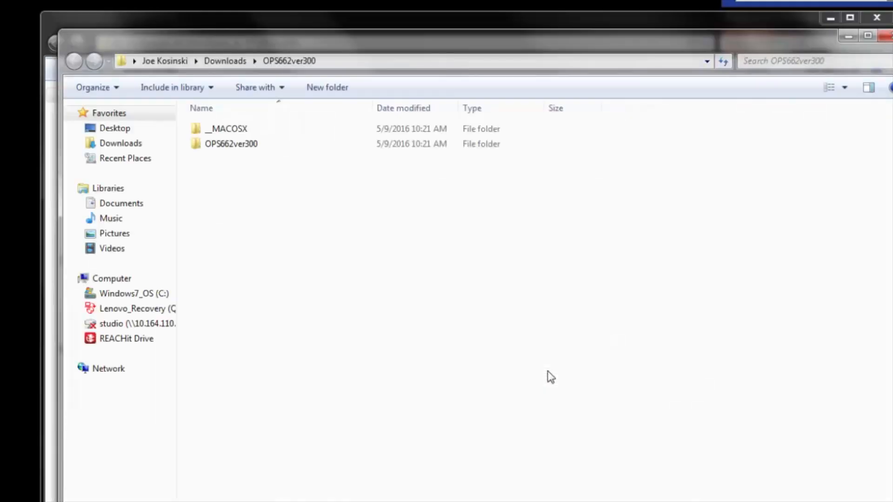
mouse_move(284, 162)
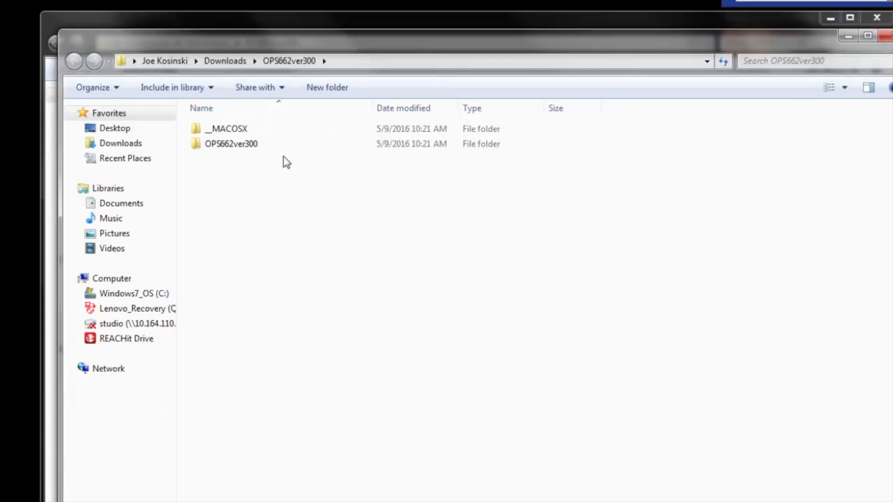
- Open OPS662ver300 > Win_64bits(x64) and run GDSETUP64
left_click(231, 144)
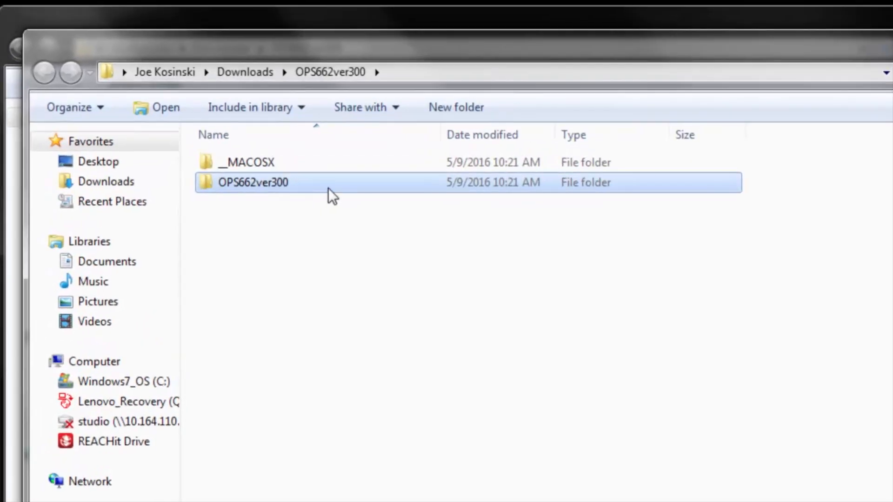
mouse_move(302, 171)
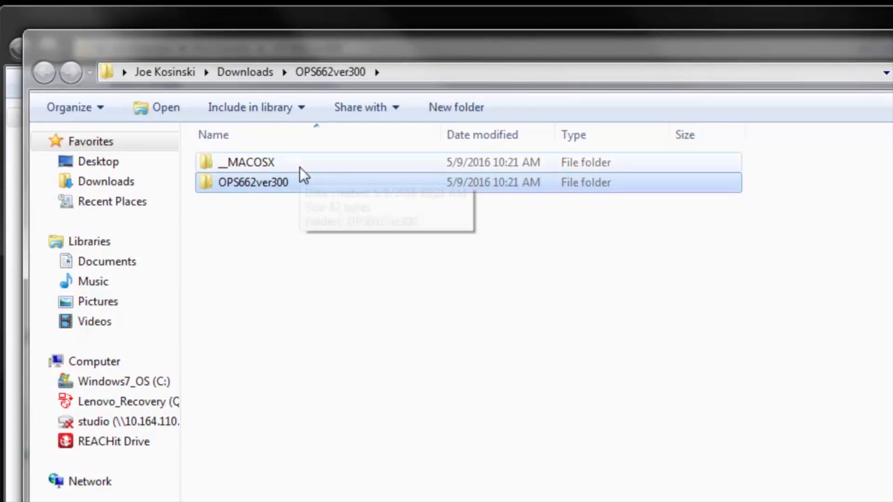
double_click(253, 182)
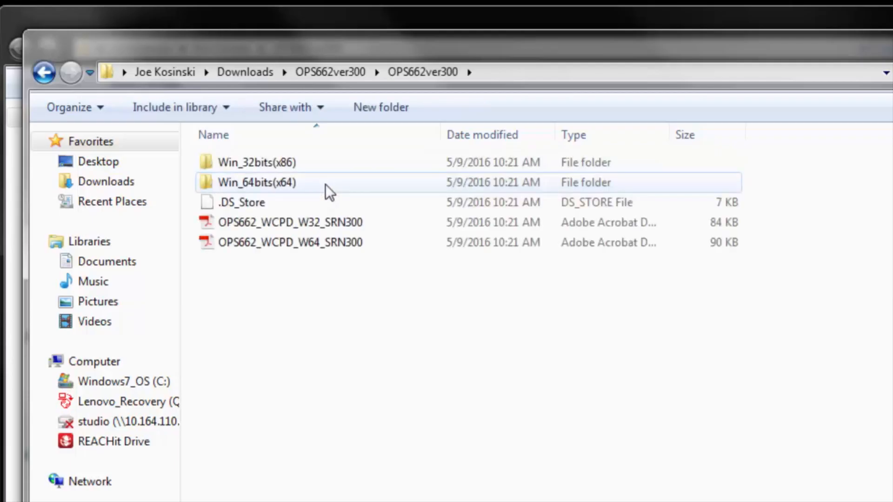
left_click(256, 162)
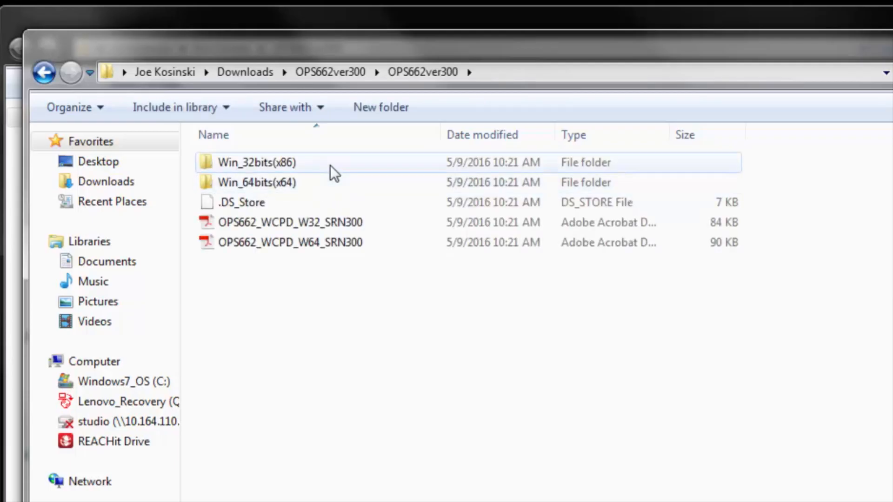
mouse_move(325, 182)
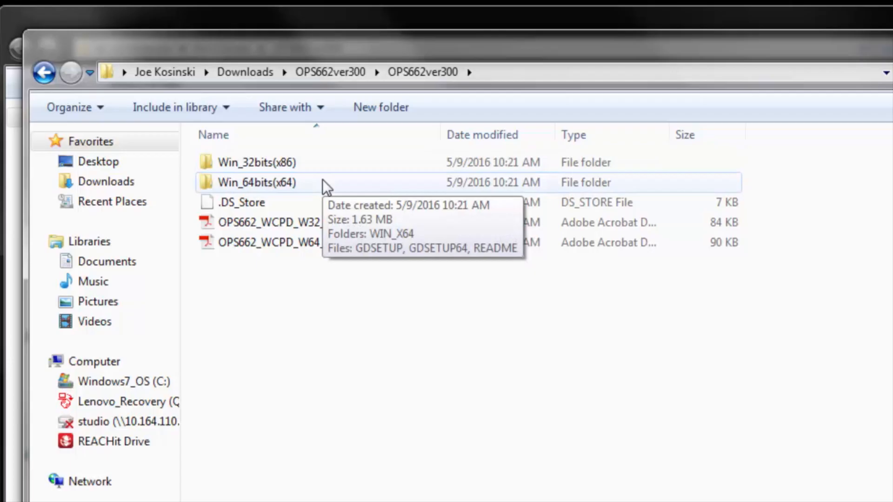
mouse_move(319, 202)
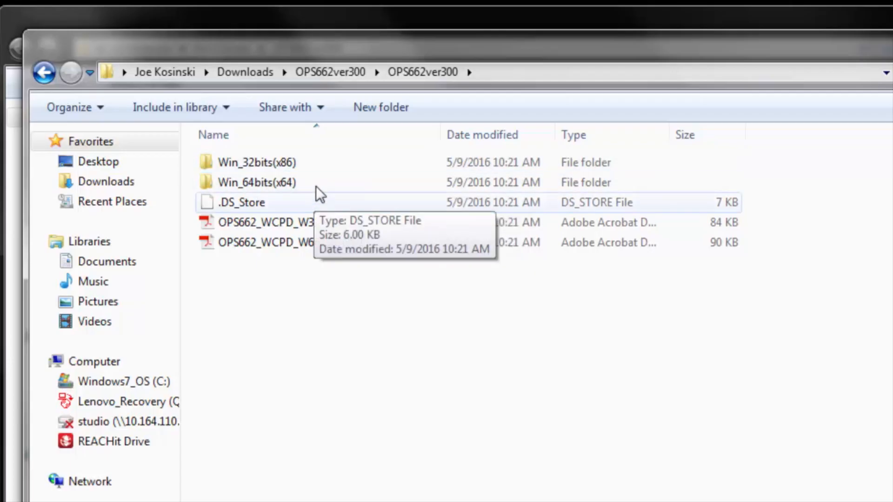
left_click(256, 183)
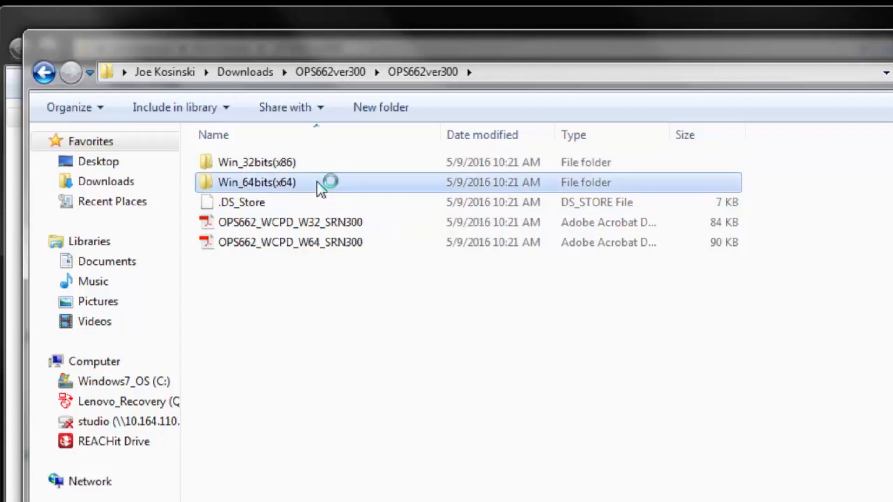
double_click(257, 183)
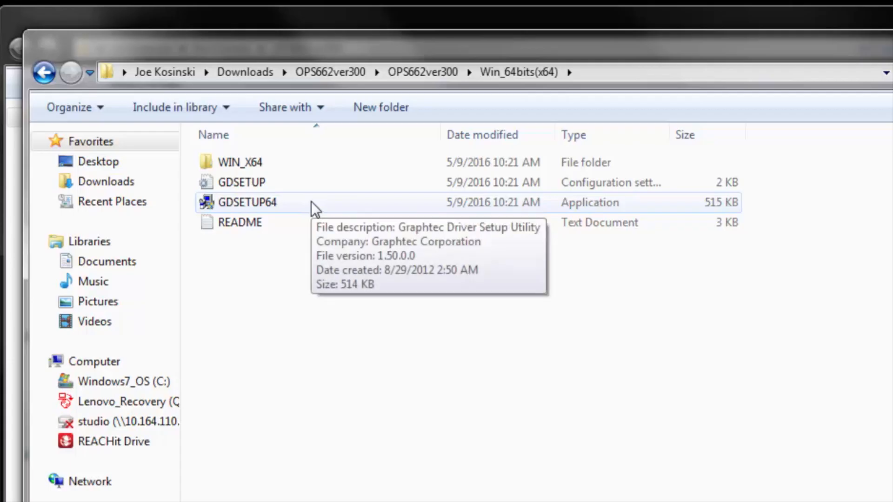
double_click(247, 202)
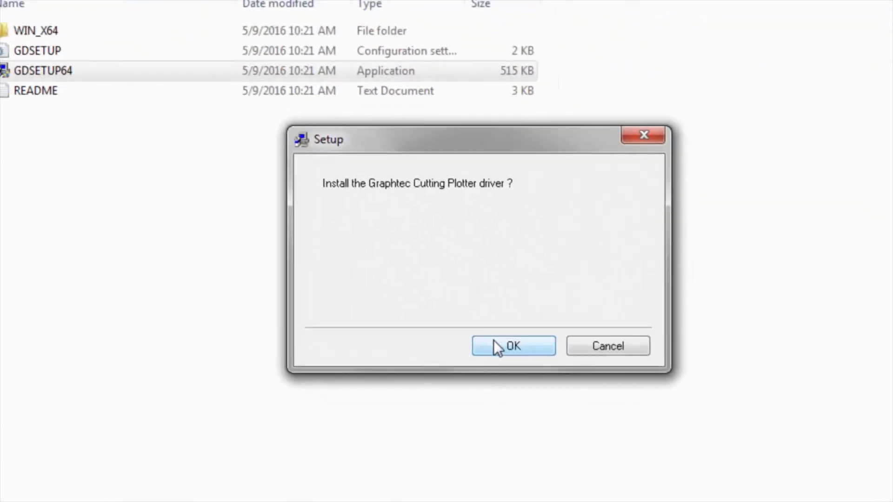
- Confirm installing the cutting plotter driver and acknowledge the power-outlet and signature notices
left_click(513, 345)
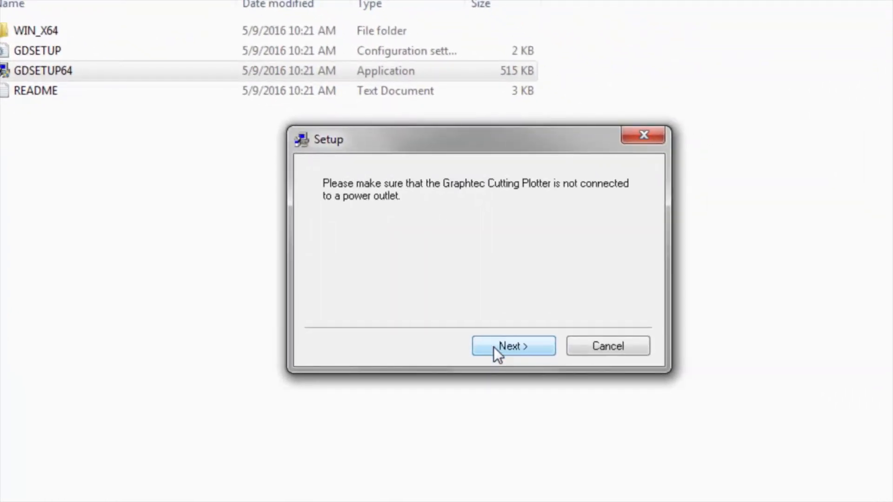
mouse_move(467, 221)
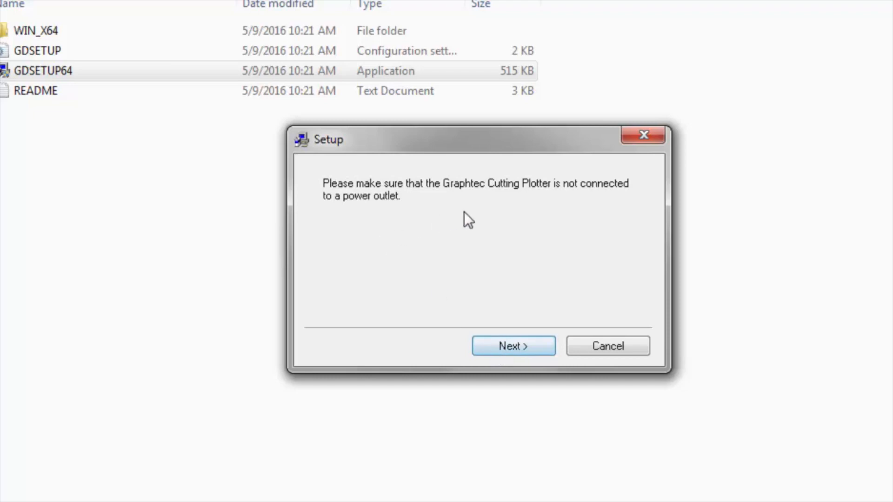
mouse_move(491, 327)
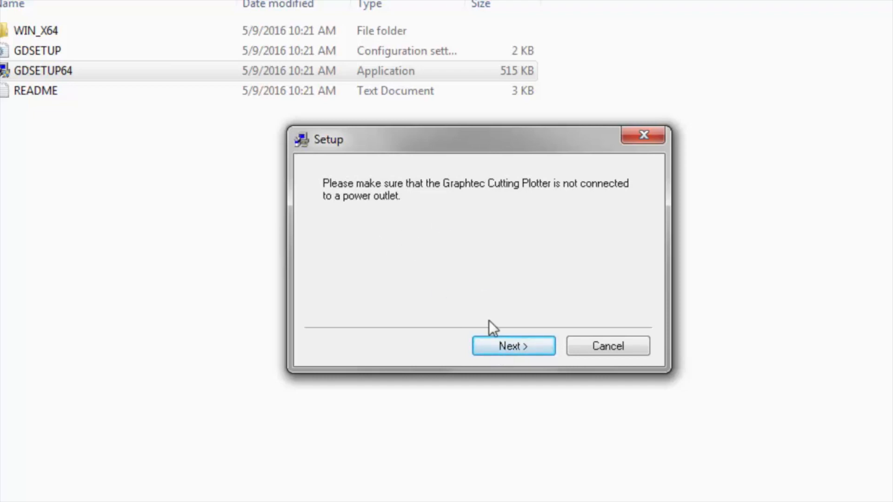
mouse_move(413, 223)
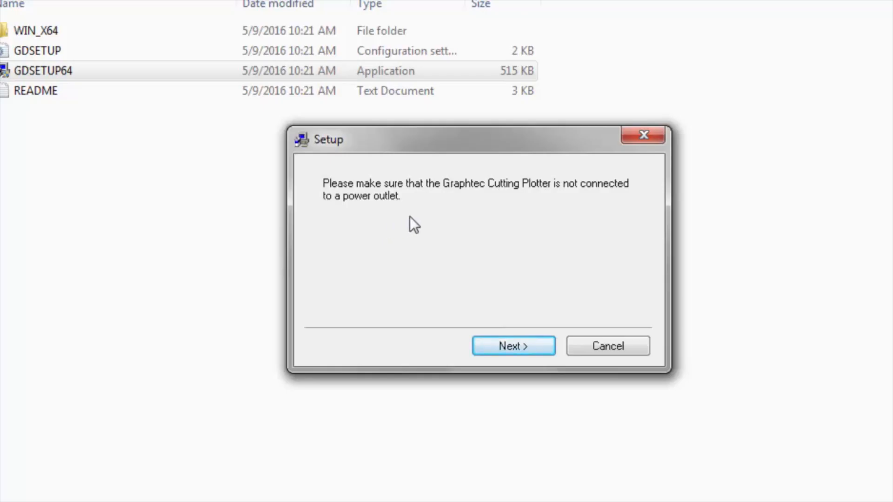
mouse_move(513, 346)
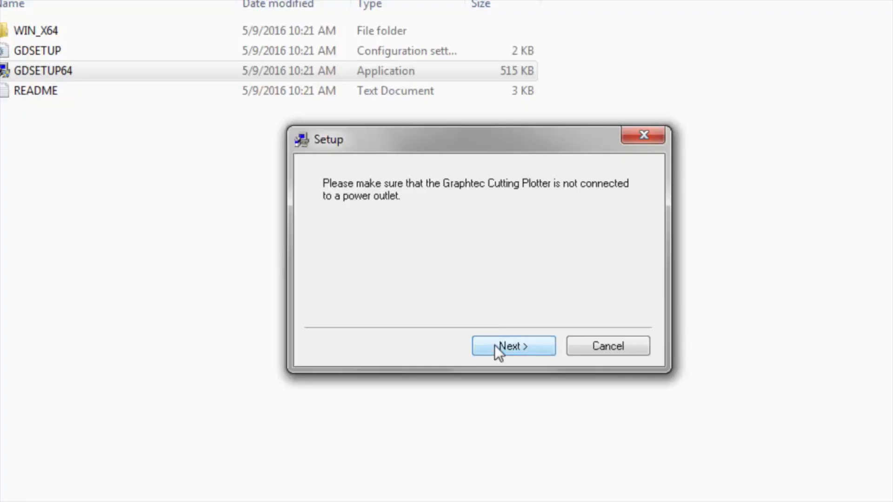
left_click(513, 346)
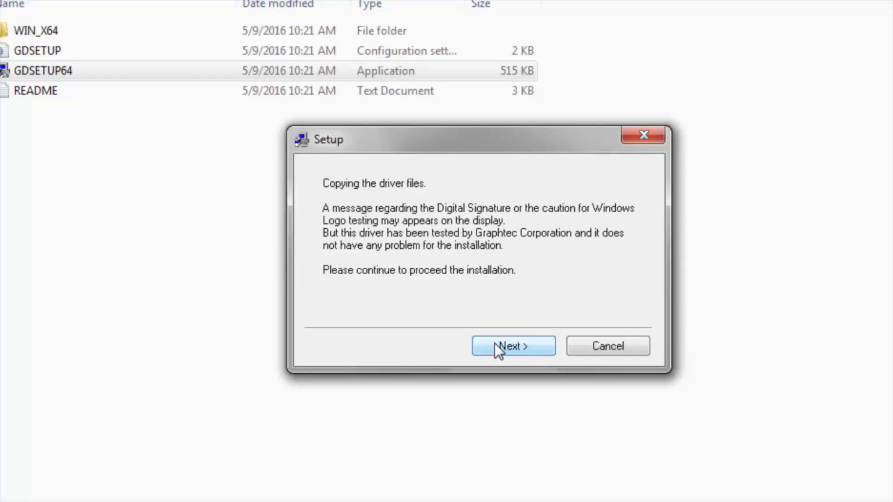
left_click(512, 345)
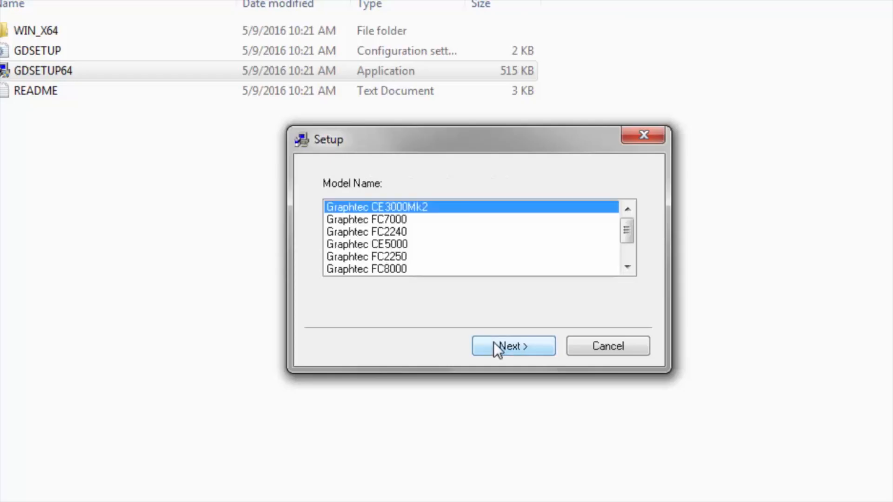
mouse_move(626, 229)
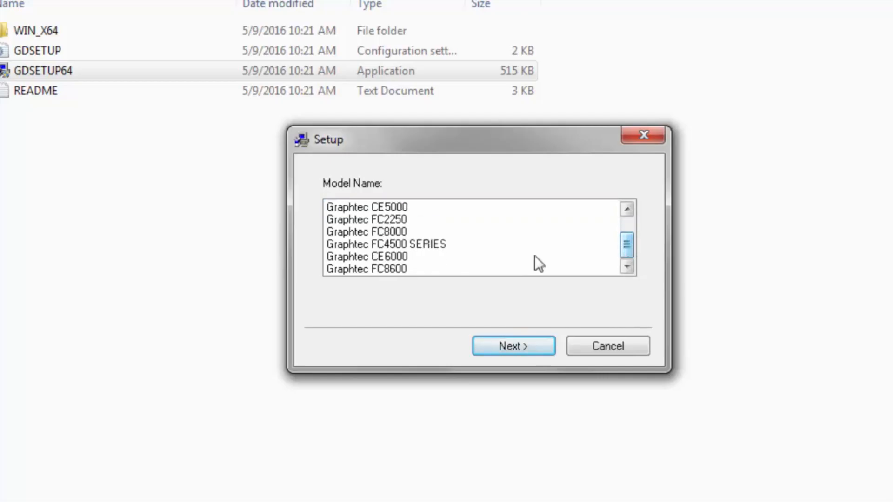
- Select Graphtec CE6000 as the model and USB as the port
left_click(367, 257)
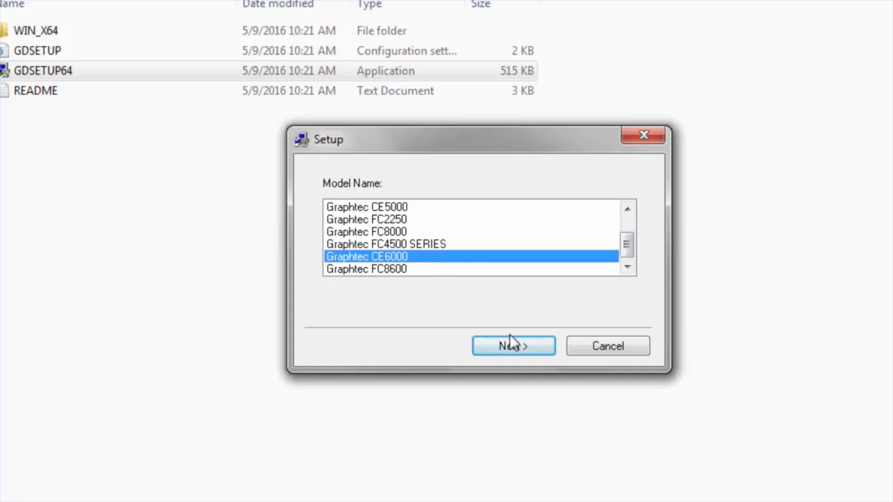
left_click(513, 346)
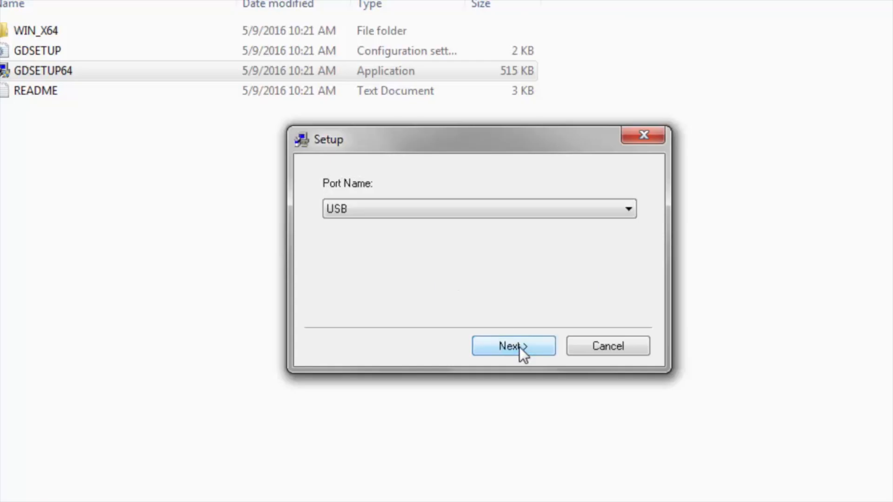
left_click(513, 345)
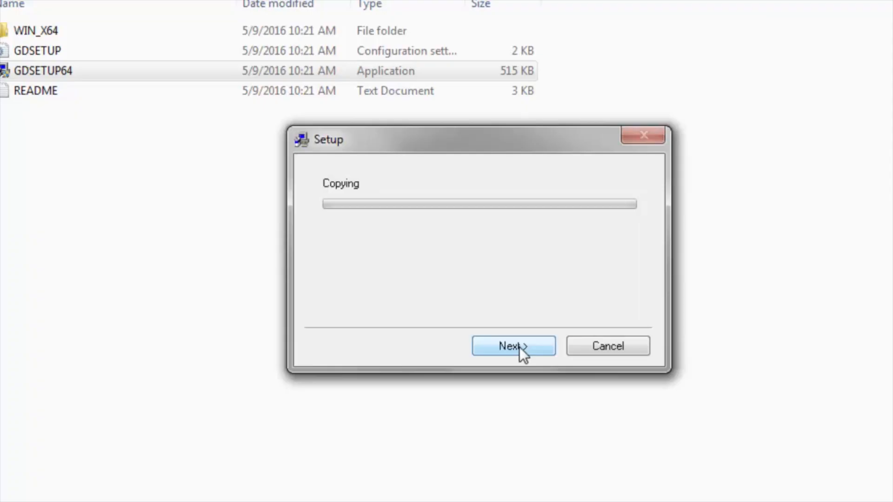
left_click(512, 346)
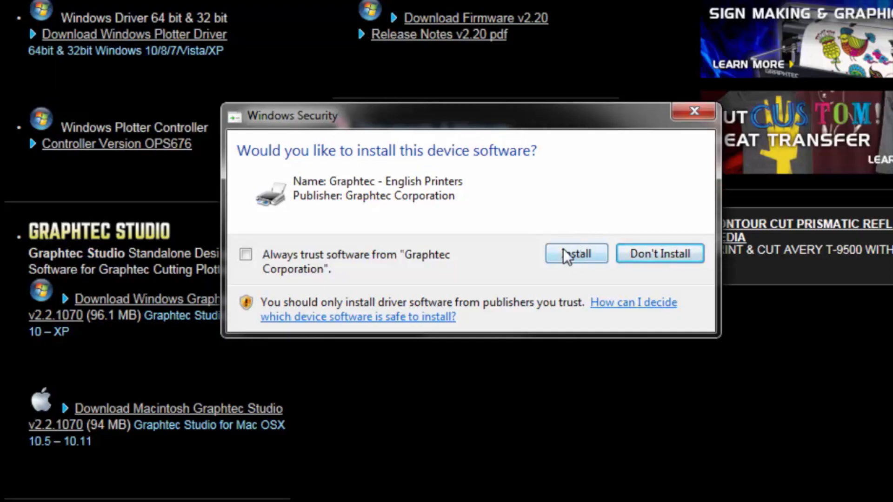
- Approve installing the Graphtec device software in the Windows Security prompt
left_click(576, 252)
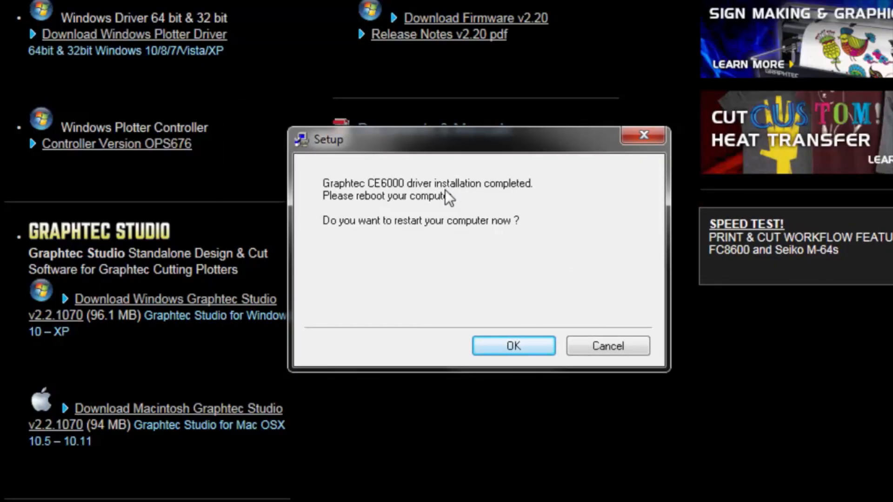
mouse_move(421, 234)
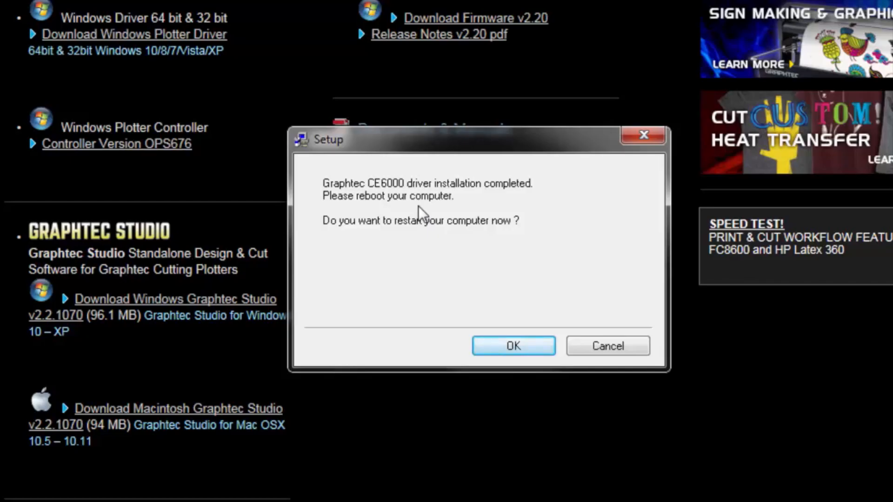
mouse_move(486, 259)
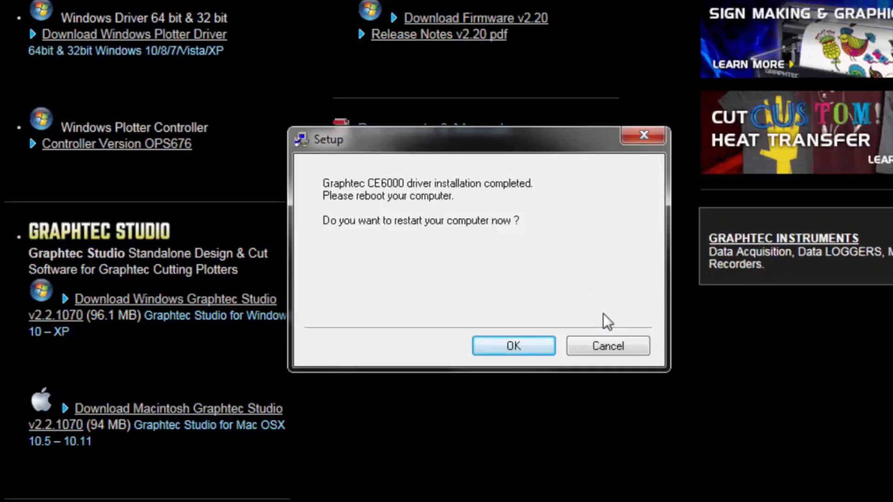
- Cancel the prompt asking to restart the computer now
left_click(607, 345)
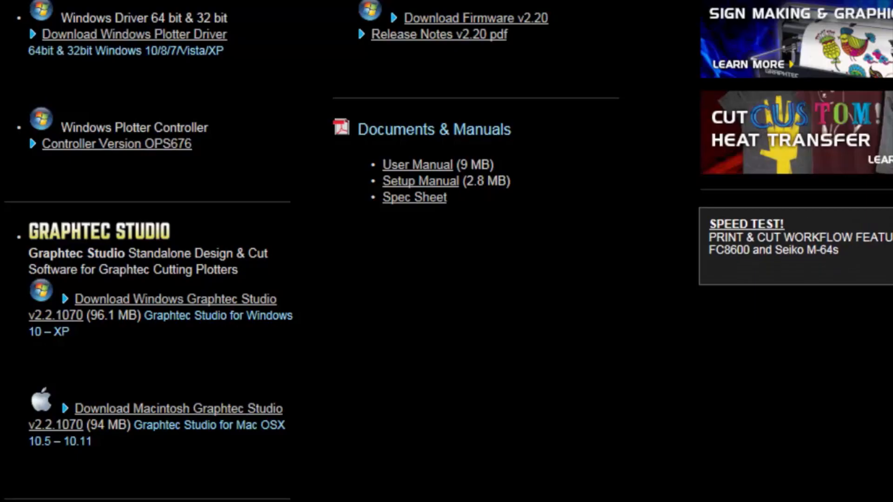
- Scroll to the Graphtec page footer while awaiting the device-ready notification
scroll("down", 3)
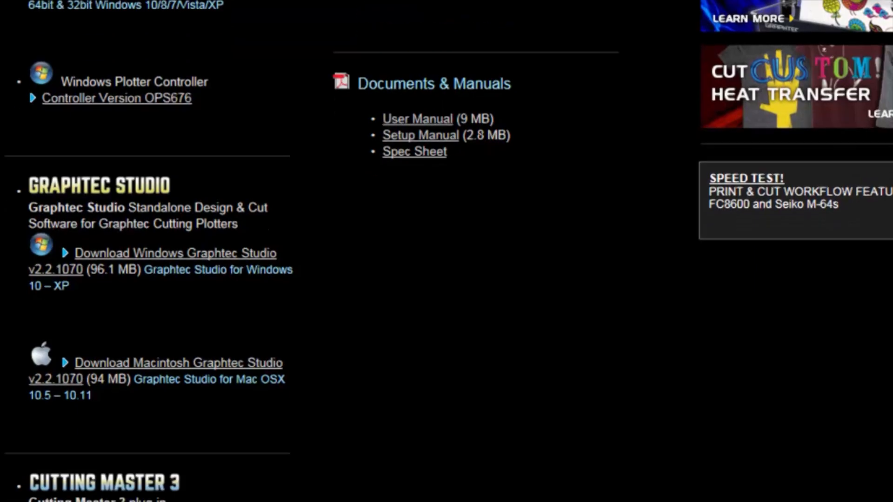
scroll("down", 3)
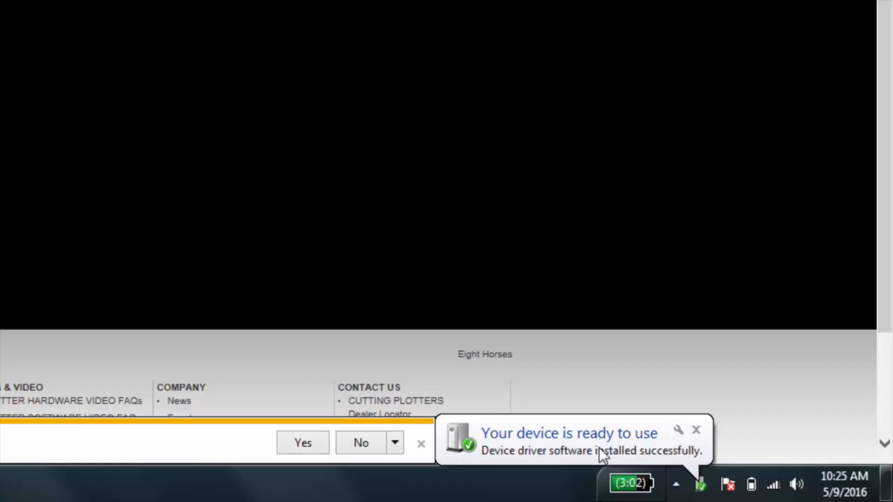
mouse_move(148, 498)
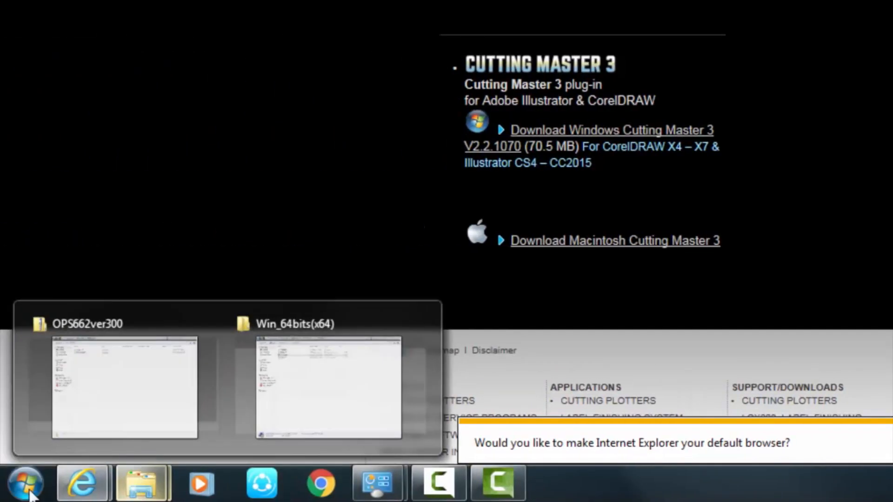
- Open Devices and Printers from the Start menu and select Graphtec CE6000 to view its status
left_click(25, 482)
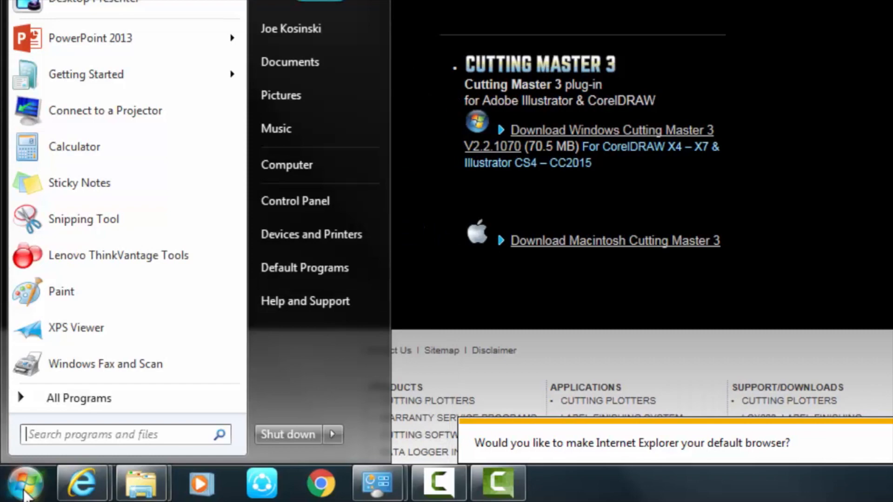
mouse_move(307, 240)
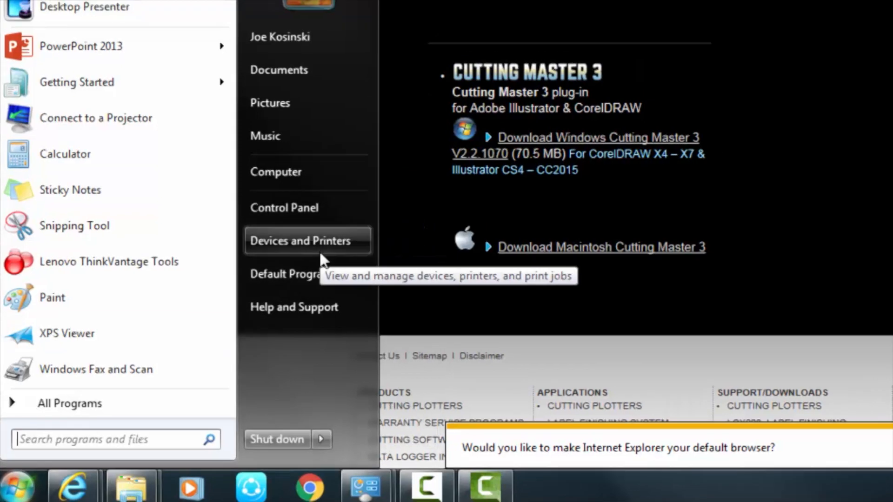
left_click(299, 240)
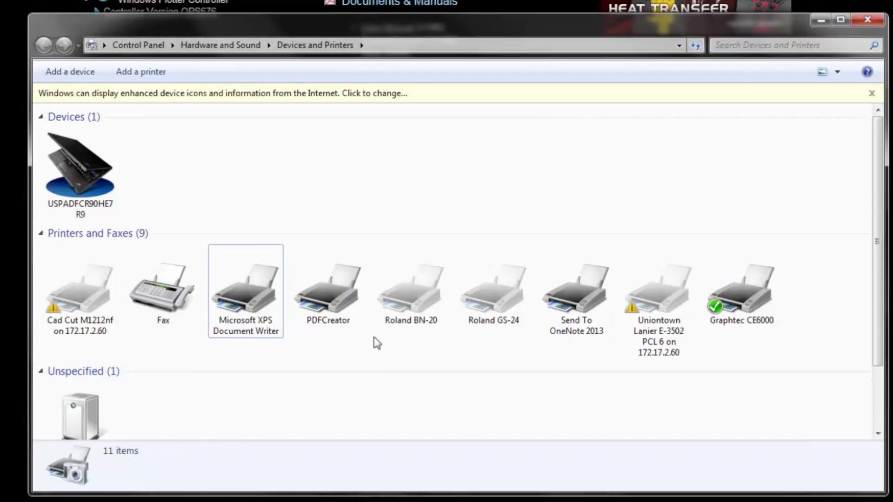
left_click(740, 284)
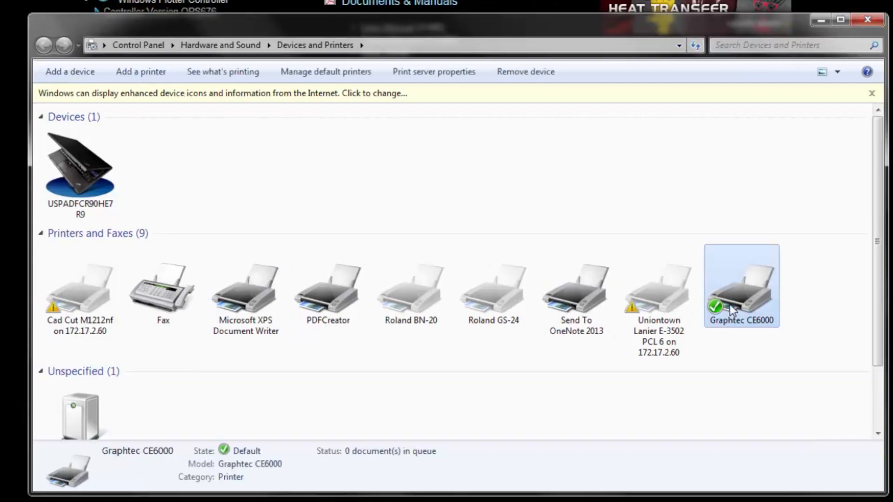
mouse_move(735, 317)
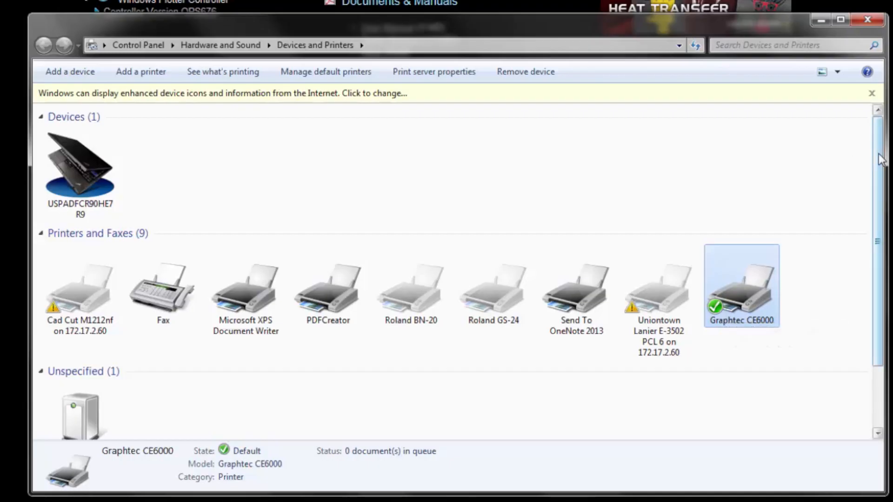
mouse_move(882, 153)
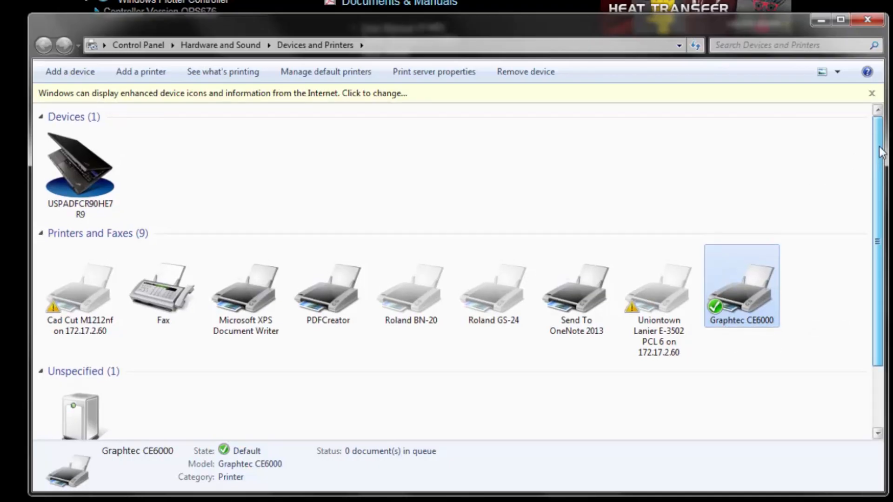
mouse_move(833, 56)
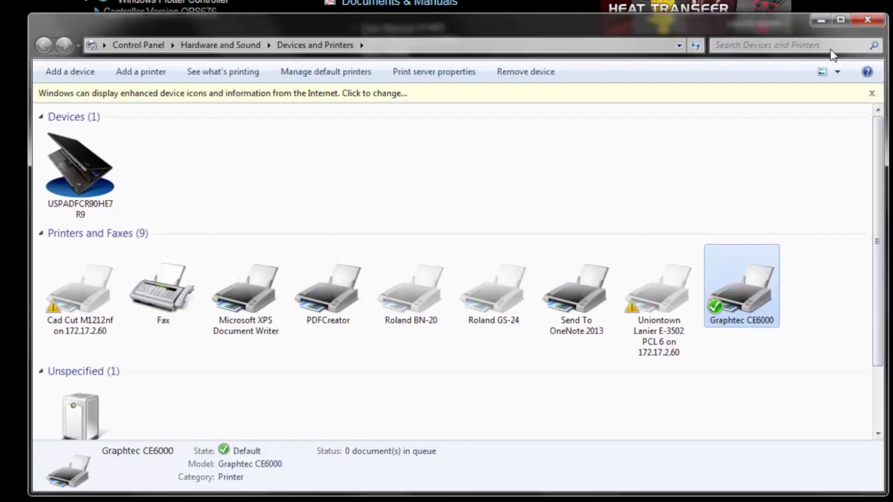
mouse_move(819, 72)
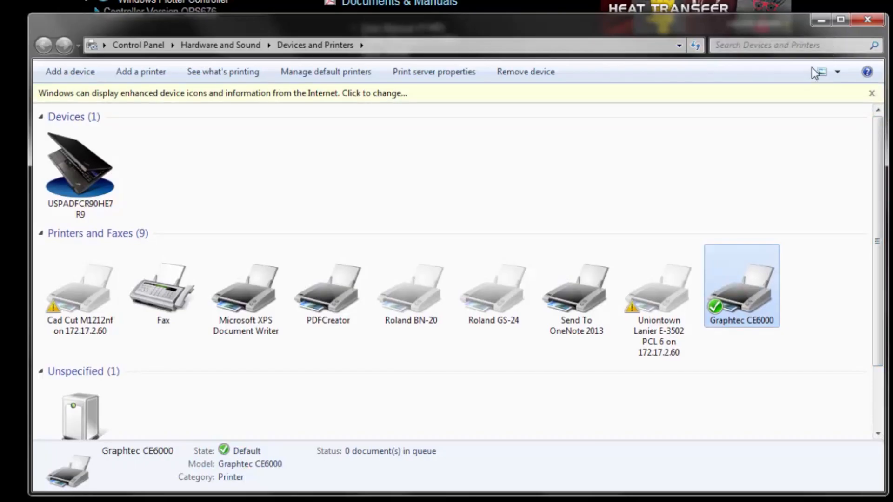